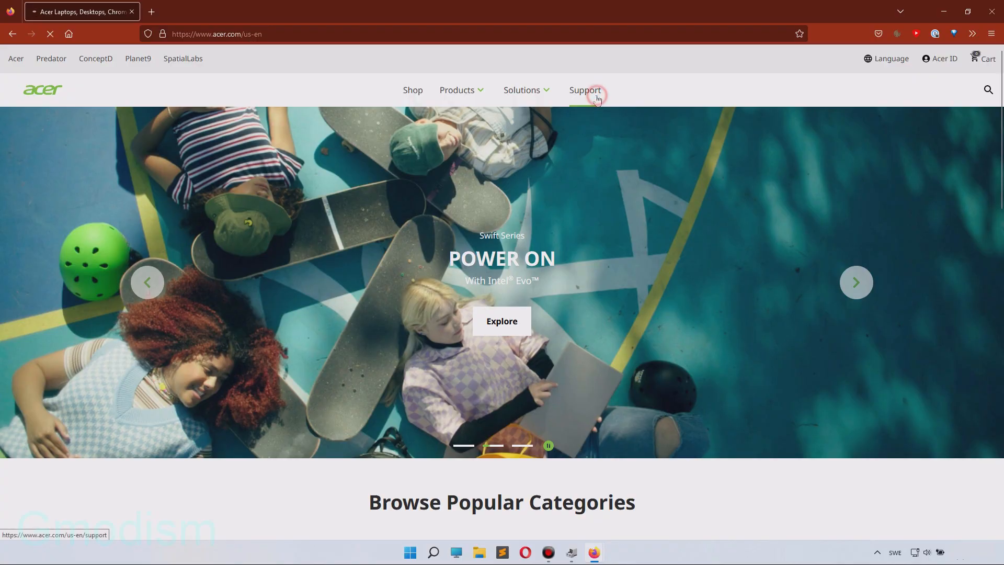
Step: Go from Acer's Support page to Drivers and Manuals
left_click(584, 90)
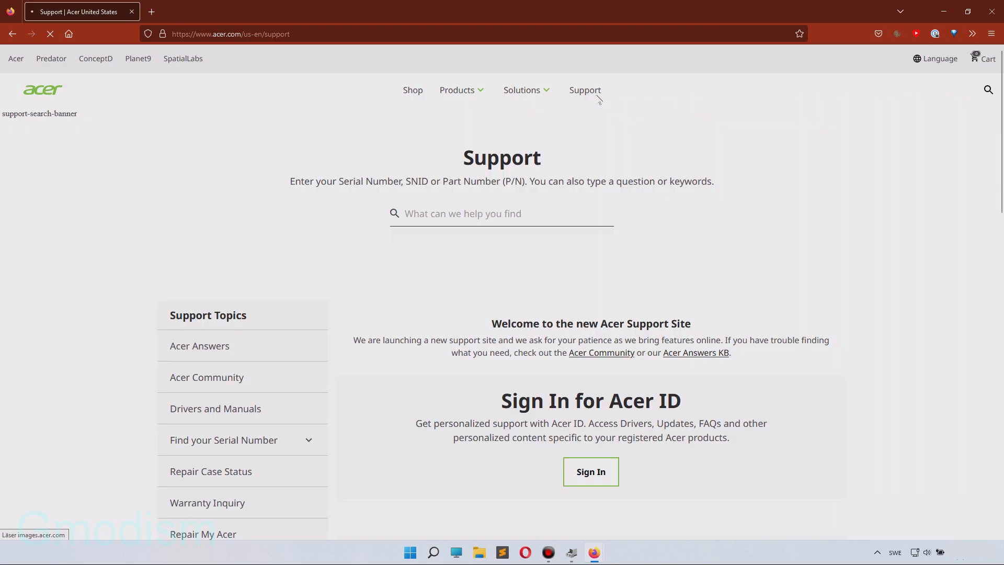
scroll("down", 3)
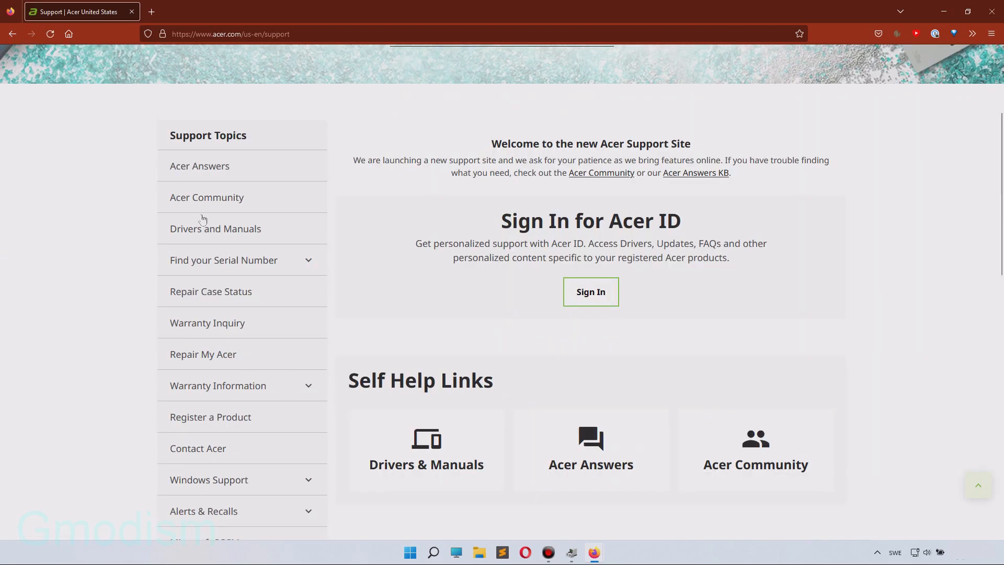
left_click(216, 229)
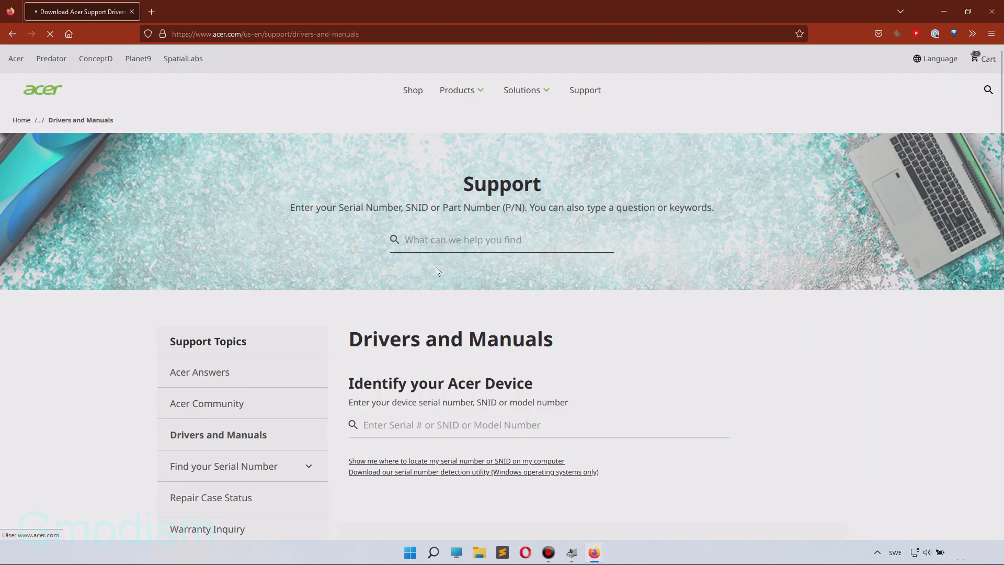
scroll("down", 3)
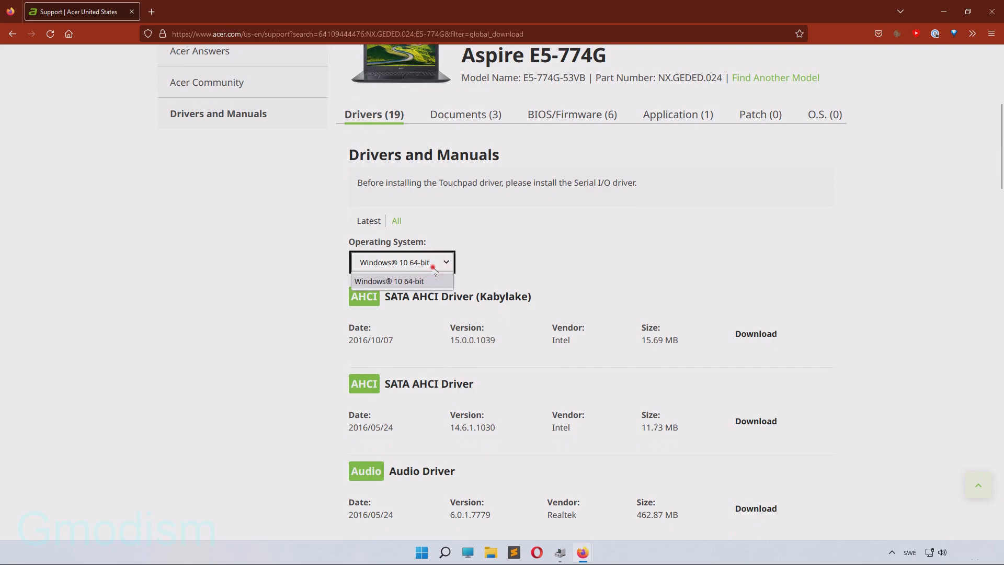
Step: Filter Aspire E5-774G drivers to Windows 10 64-bit and scroll to the Chipset entries
left_click(389, 281)
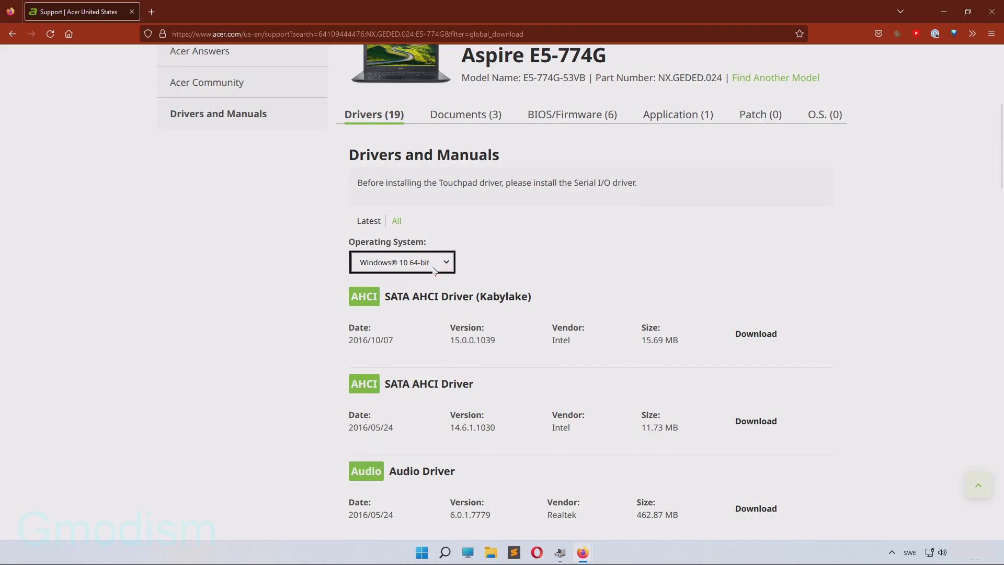
mouse_move(251, 381)
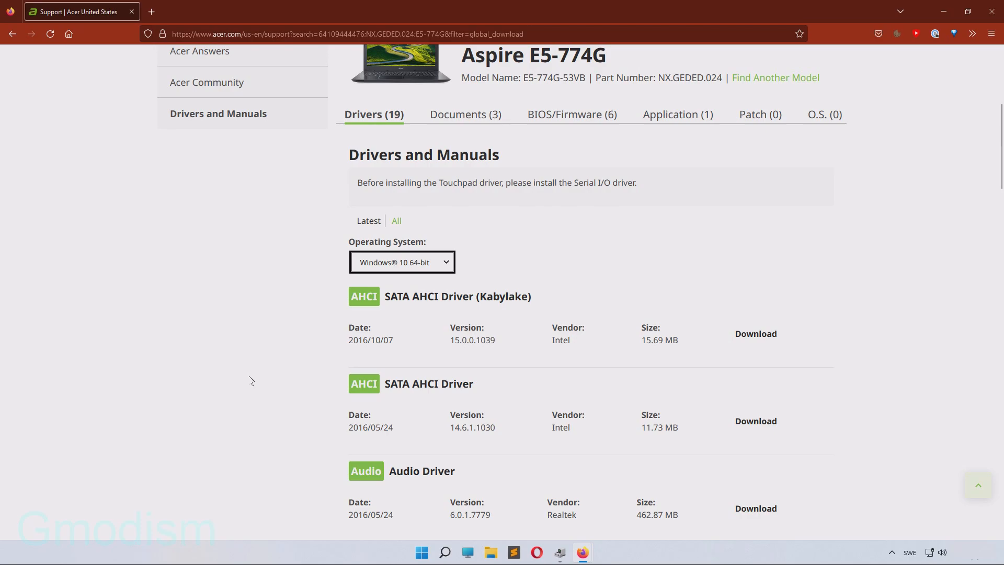
scroll("down", 3)
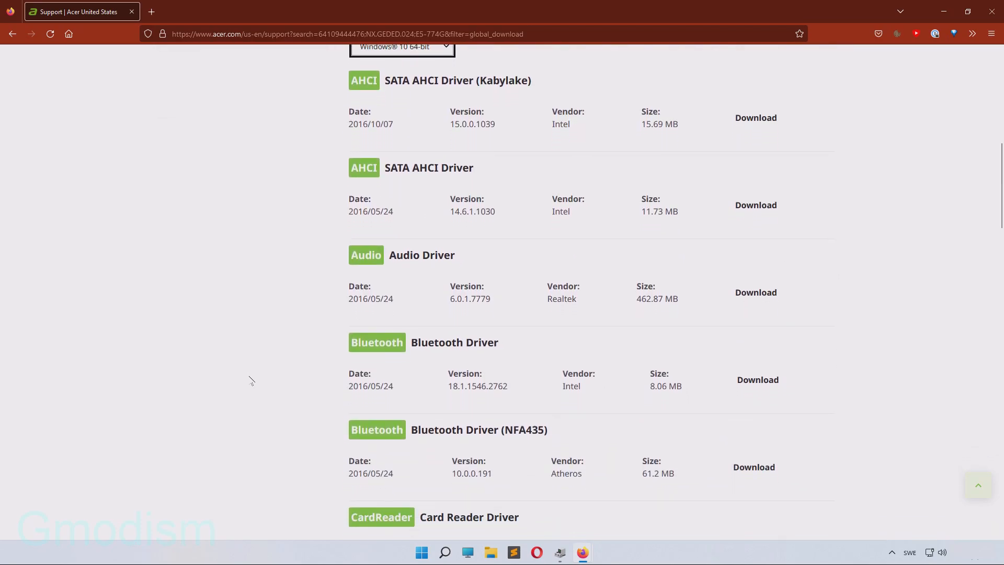
scroll("down", 3)
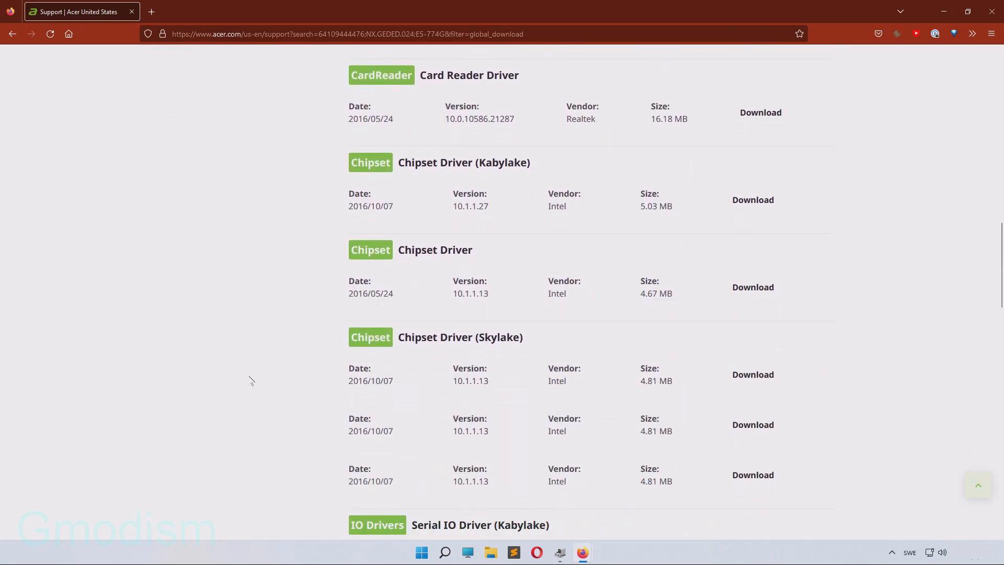
scroll("down", 3)
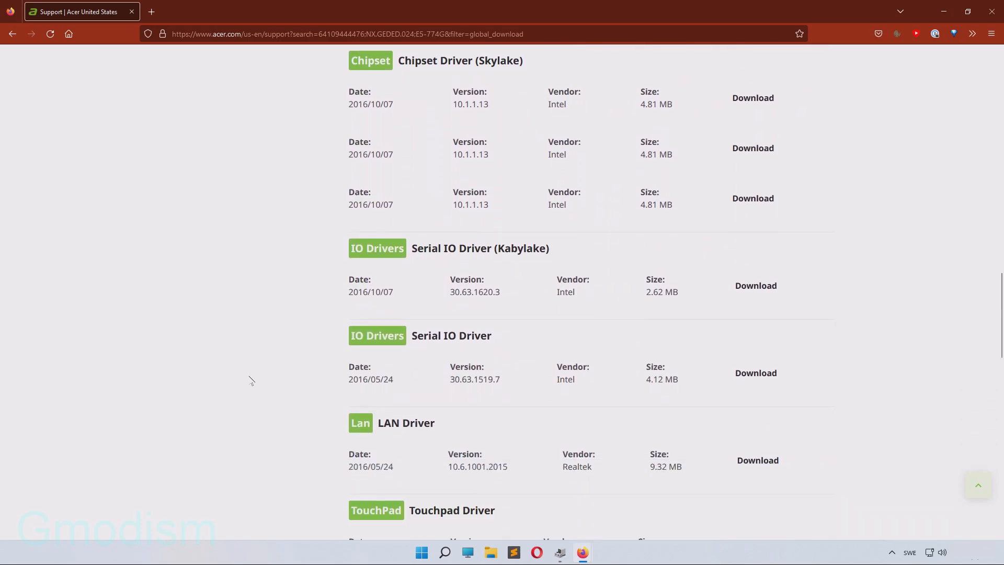
scroll("down", 3)
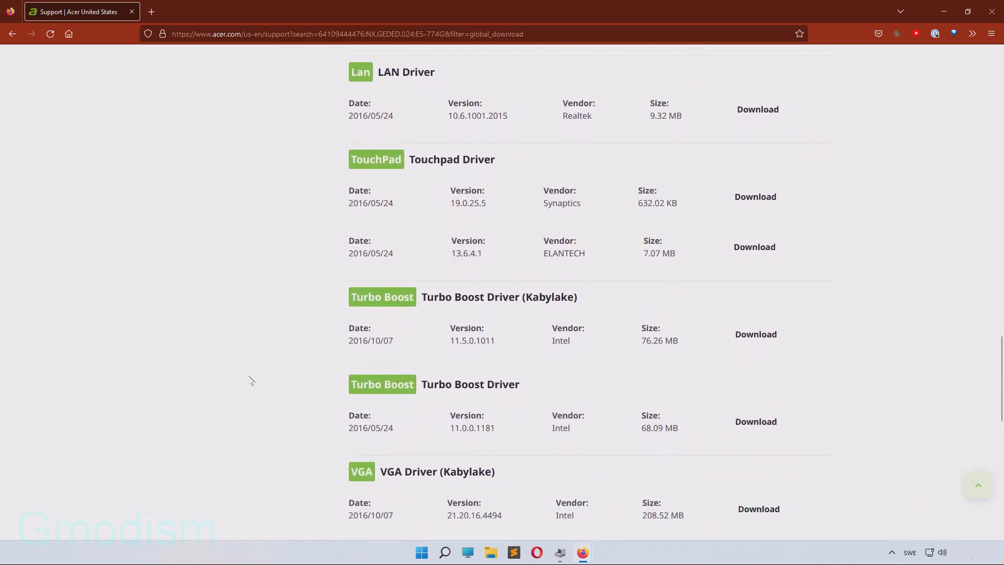
scroll("down", 3)
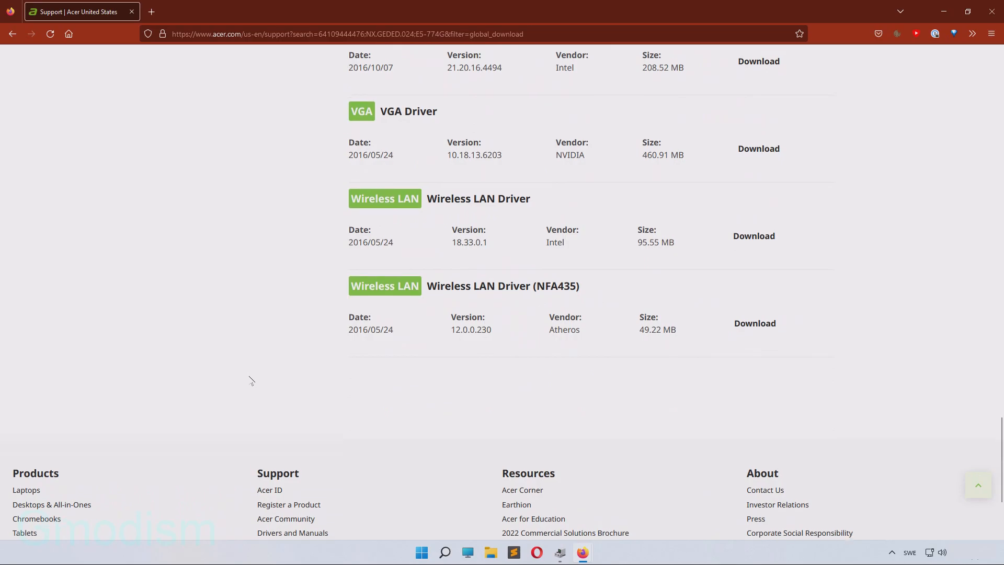
scroll("down", 3)
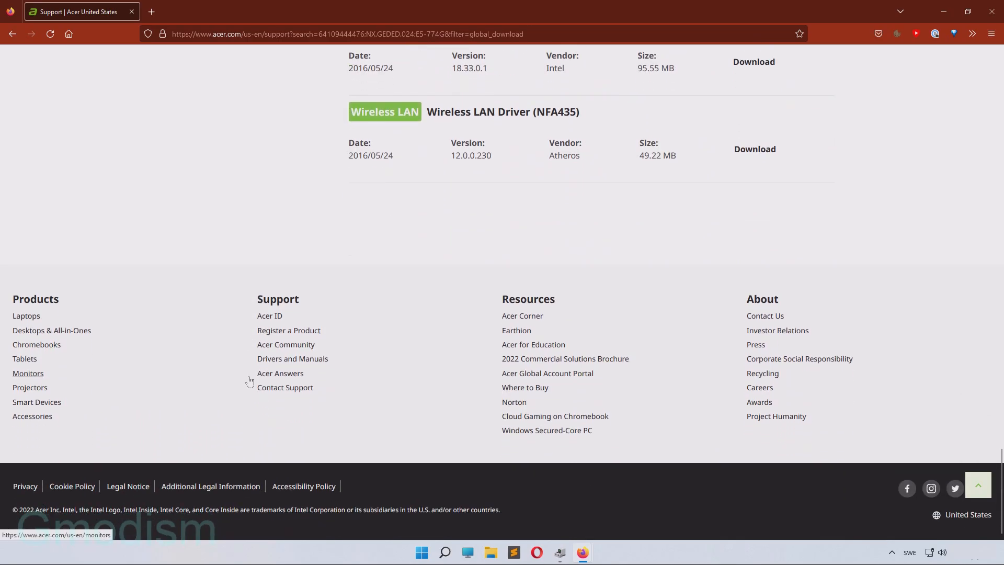
scroll("up", 3)
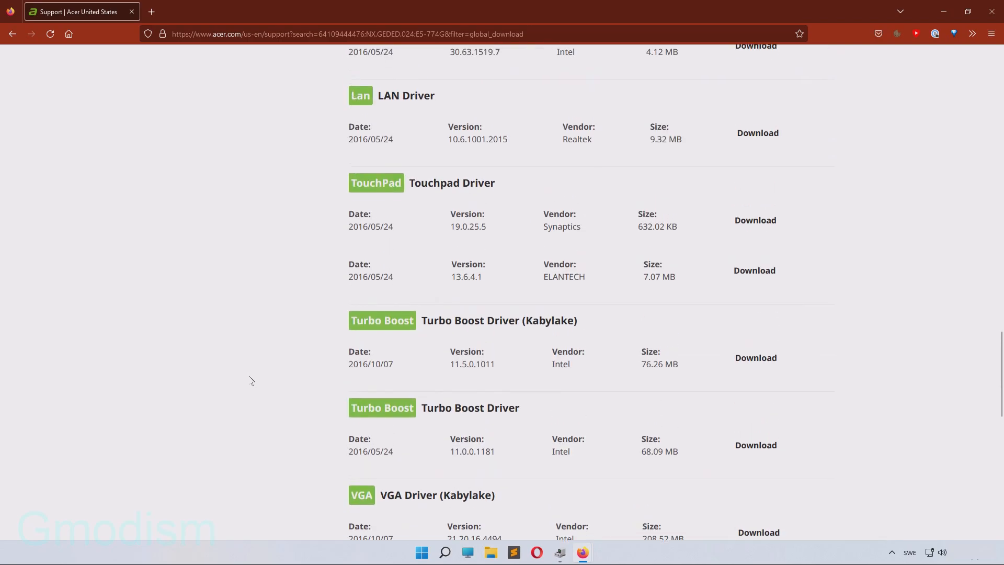
scroll("up", 3)
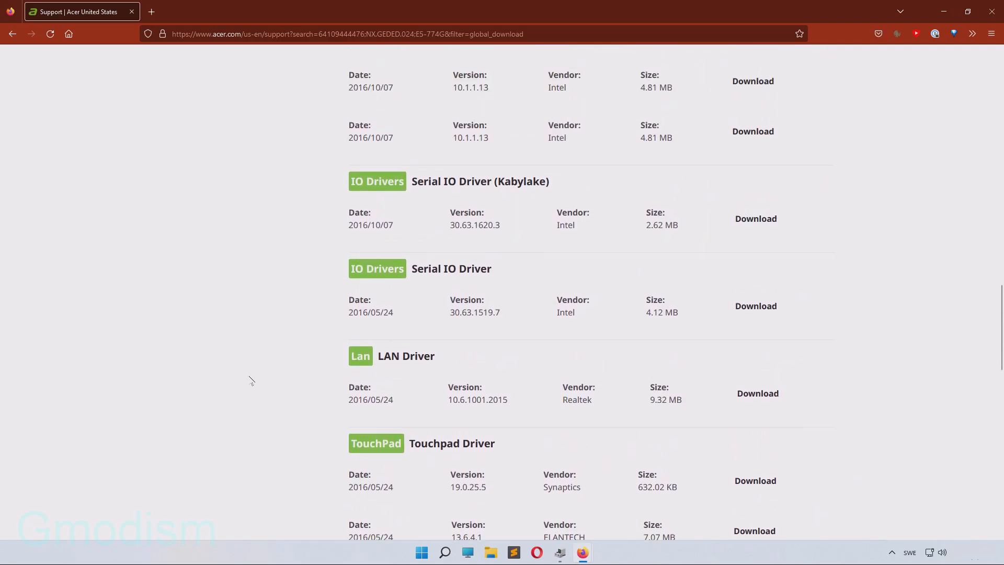
scroll("up", 3)
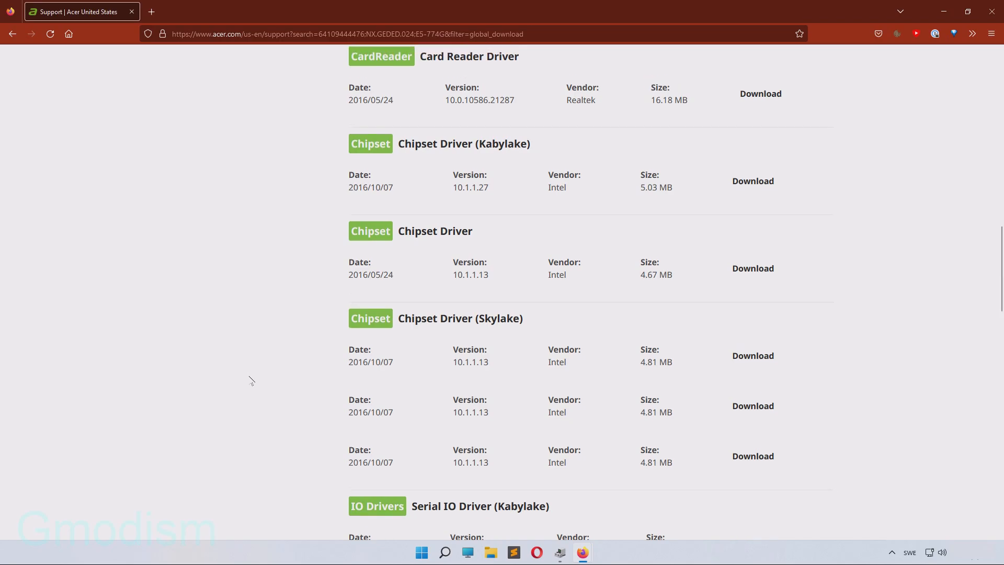
scroll("up", 3)
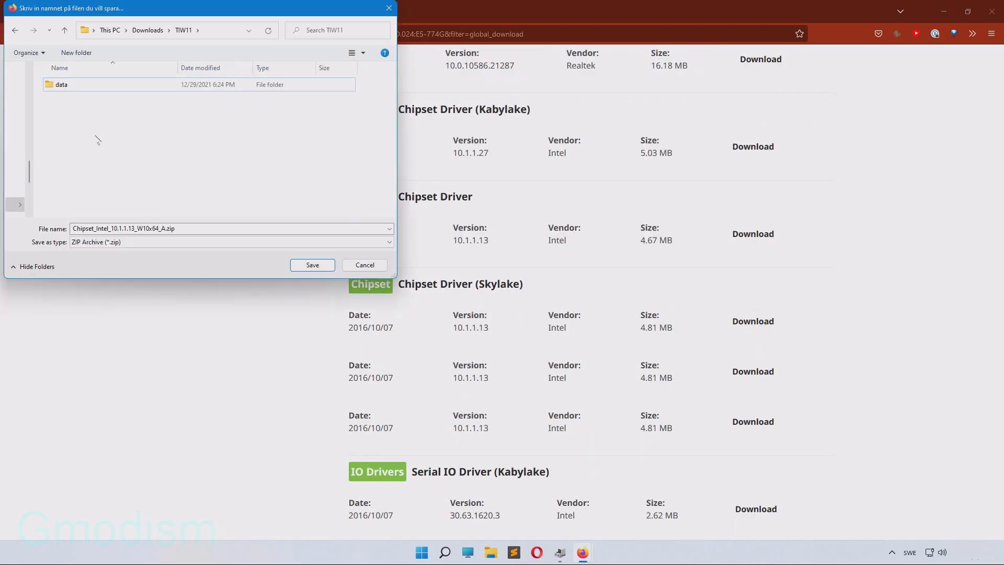
mouse_move(145, 131)
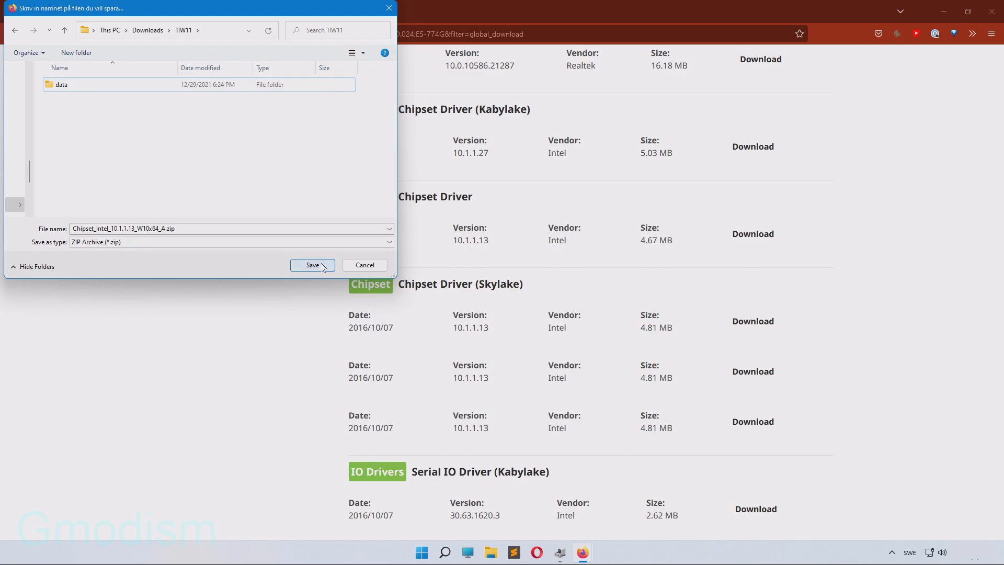
Step: Download the Intel chipset driver 10.1.1.13 zip into Downloads > TIW11
left_click(318, 264)
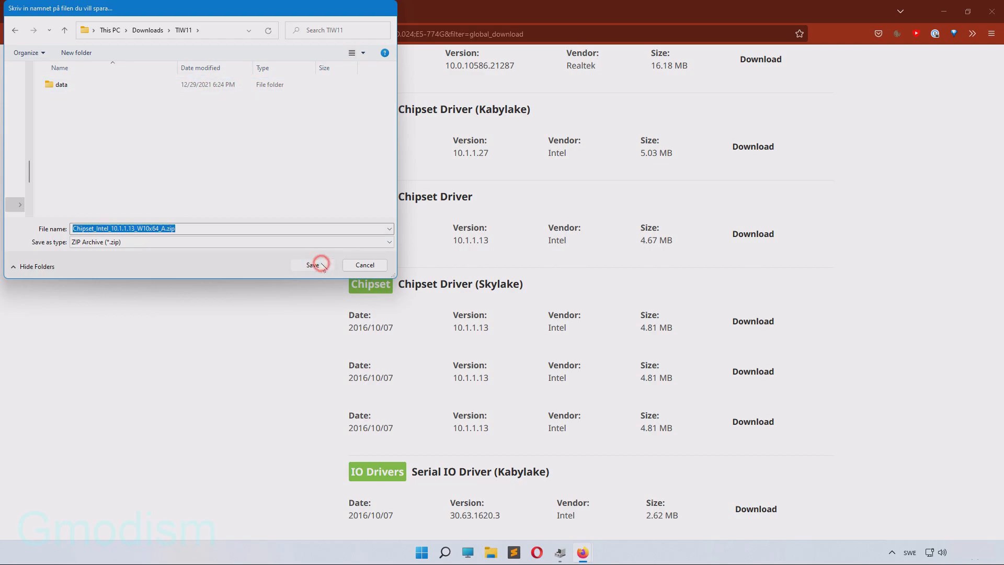
left_click(583, 194)
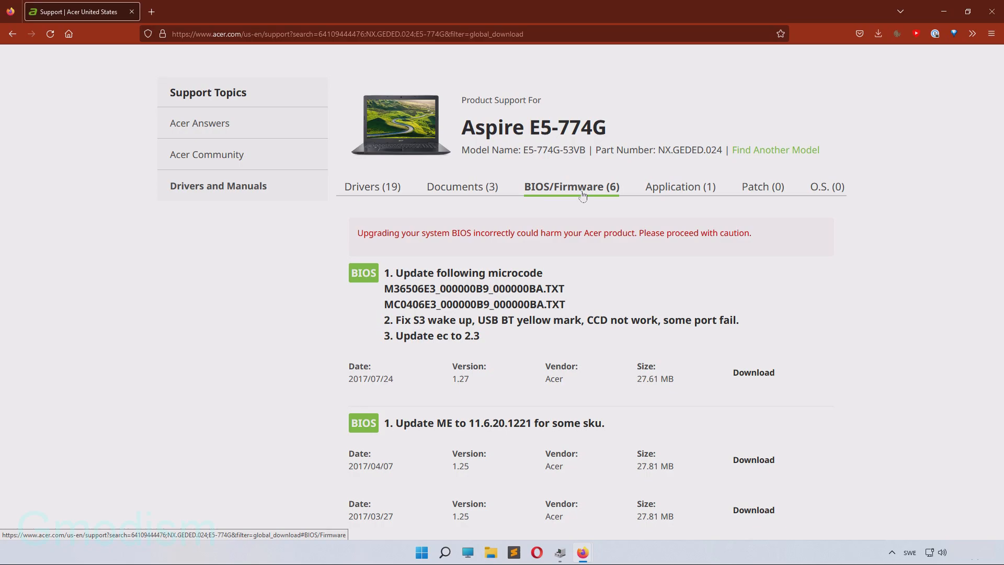
Step: Scroll the BIOS/Firmware list down to version 1.12 from 2016
scroll("down", 3)
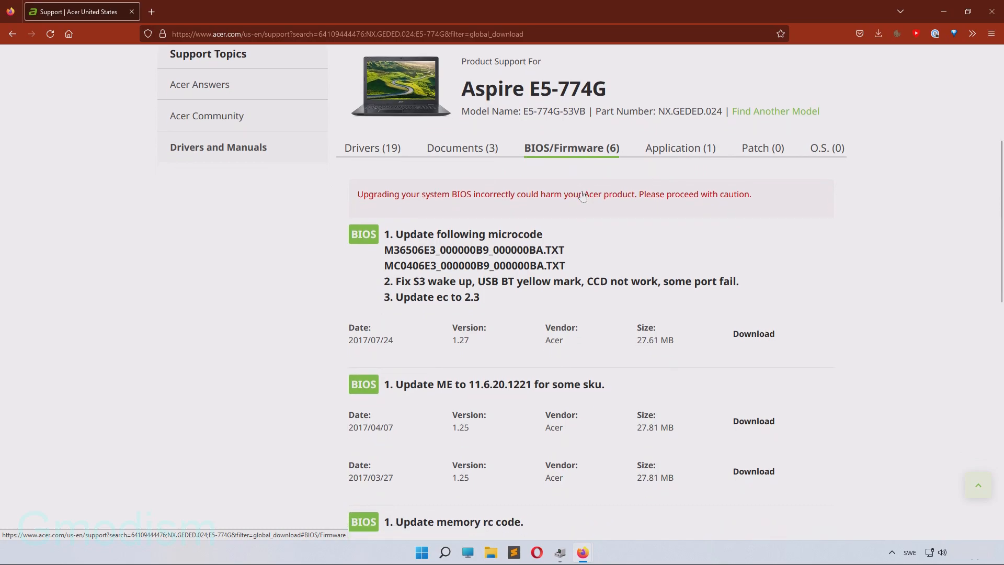
scroll("down", 3)
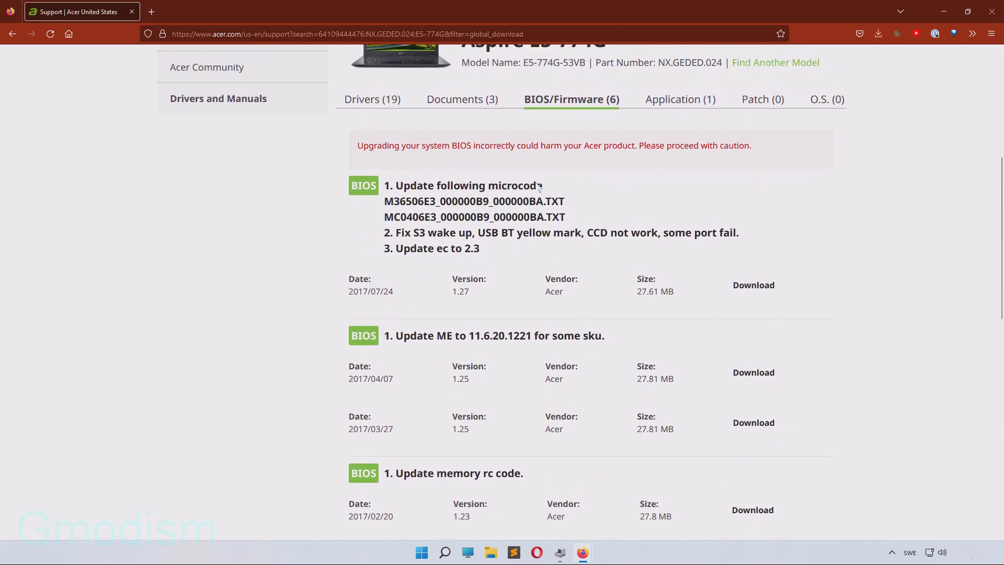
mouse_move(322, 314)
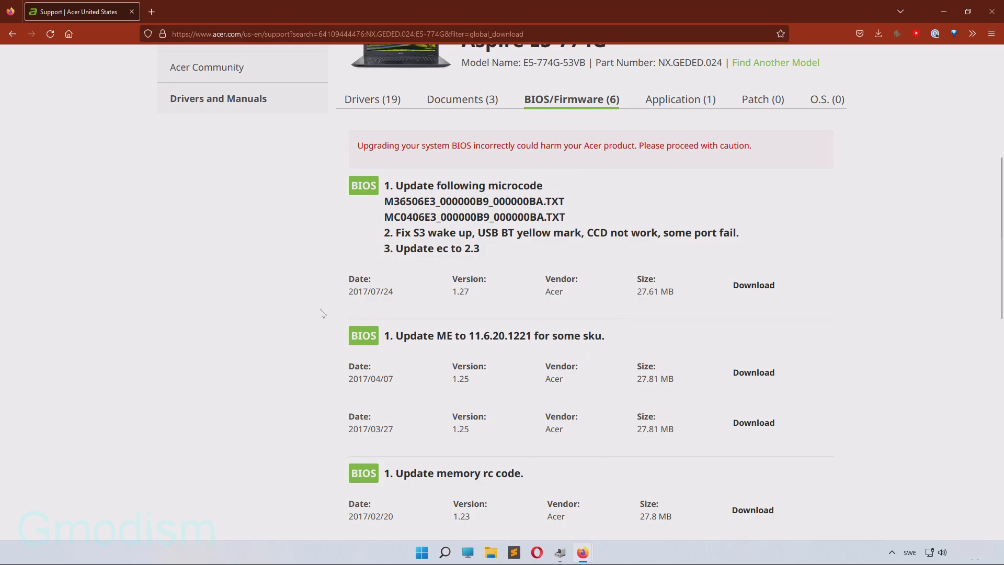
mouse_move(577, 376)
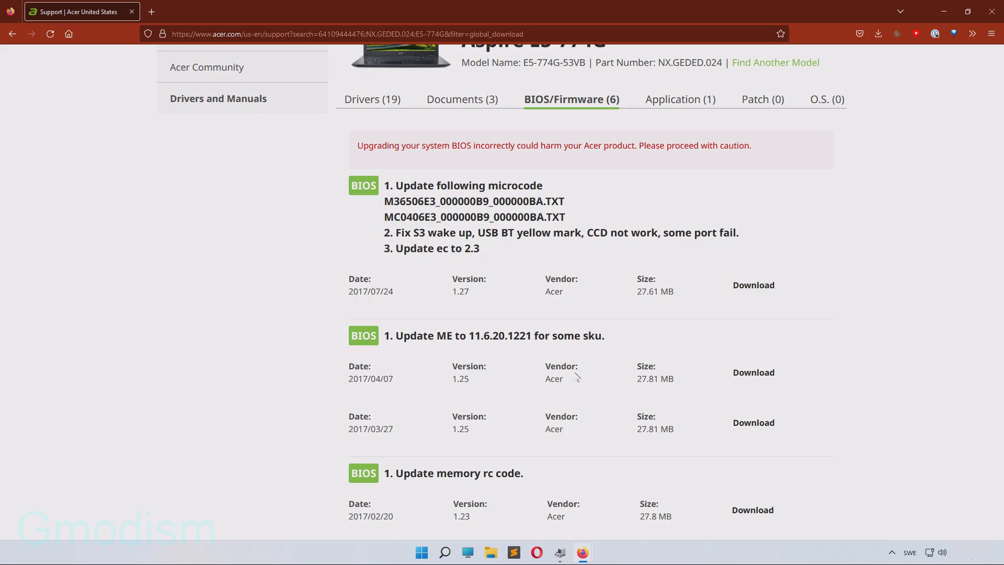
scroll("down", 3)
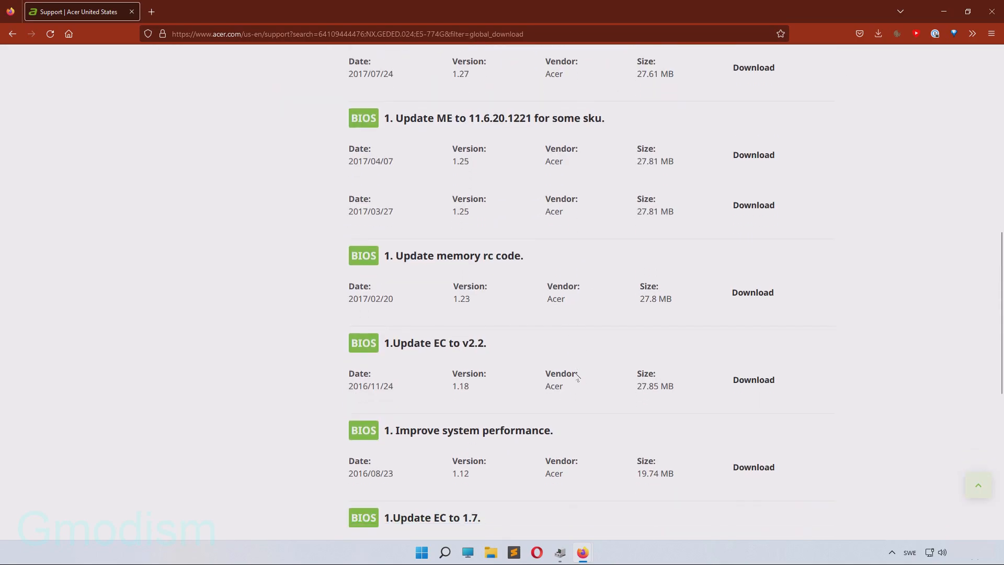